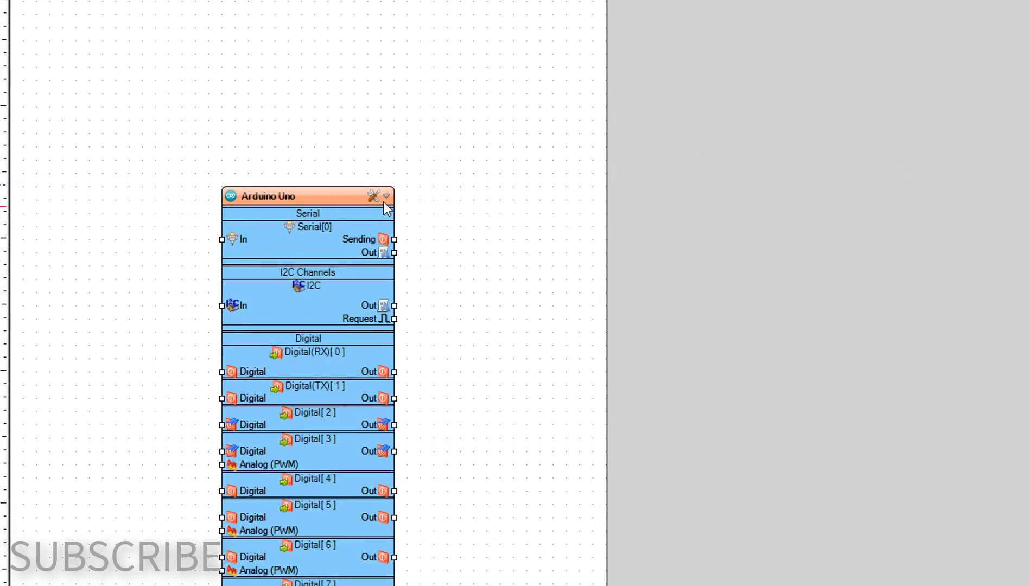
Select Arduino Uno in the BoardType dialog and confirm it
click(373, 196)
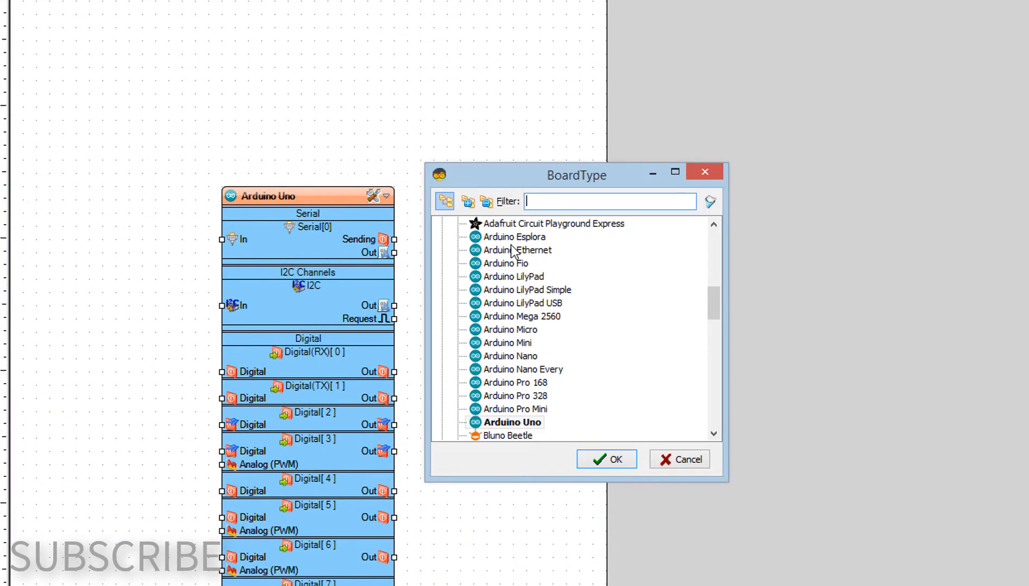
click(513, 422)
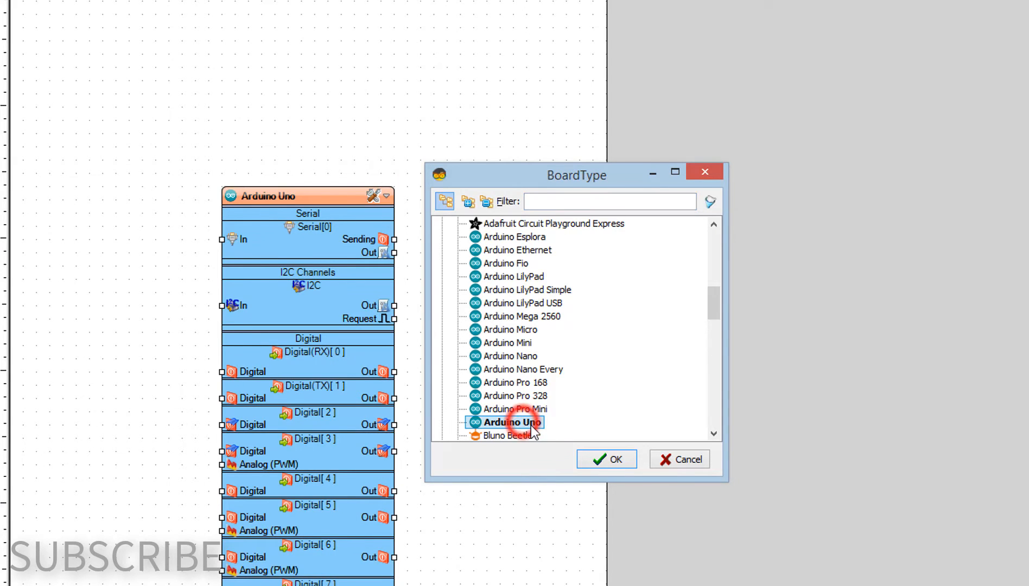
click(606, 459)
text(flip f)
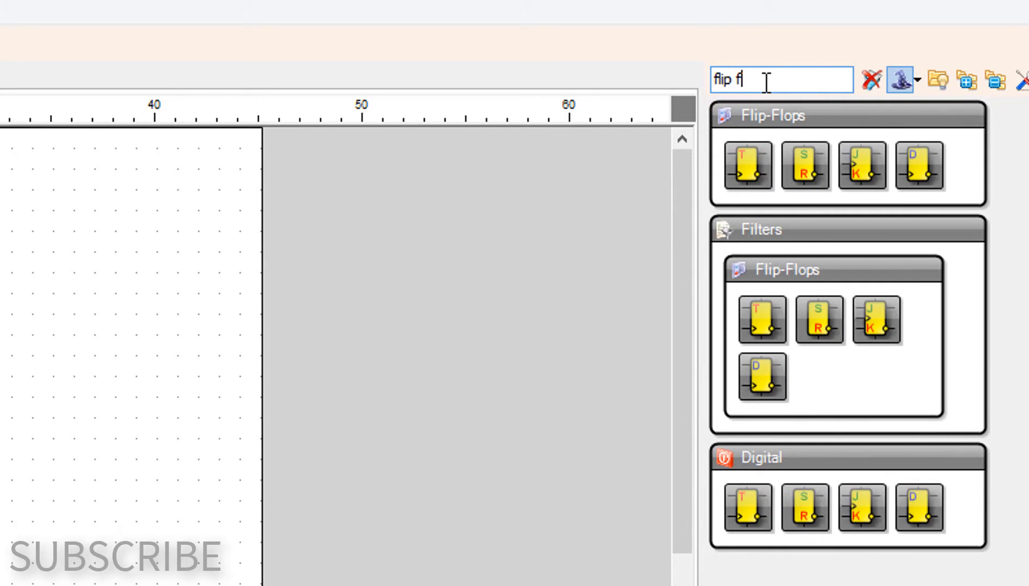
Filter for 'flip flop', place the SR flip-flop beside the Arduino Uno and clear the filter
text(op)
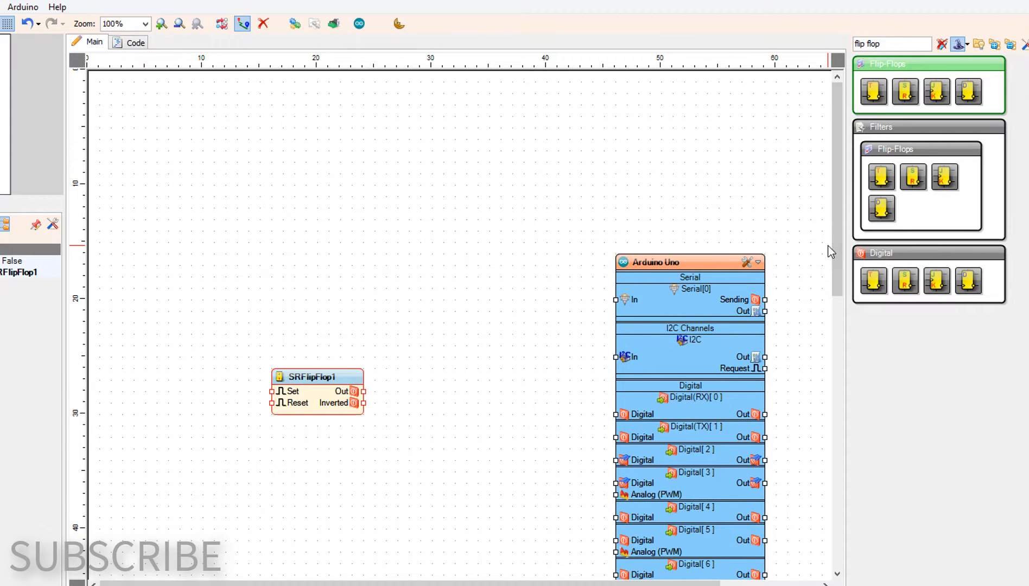
click(942, 44)
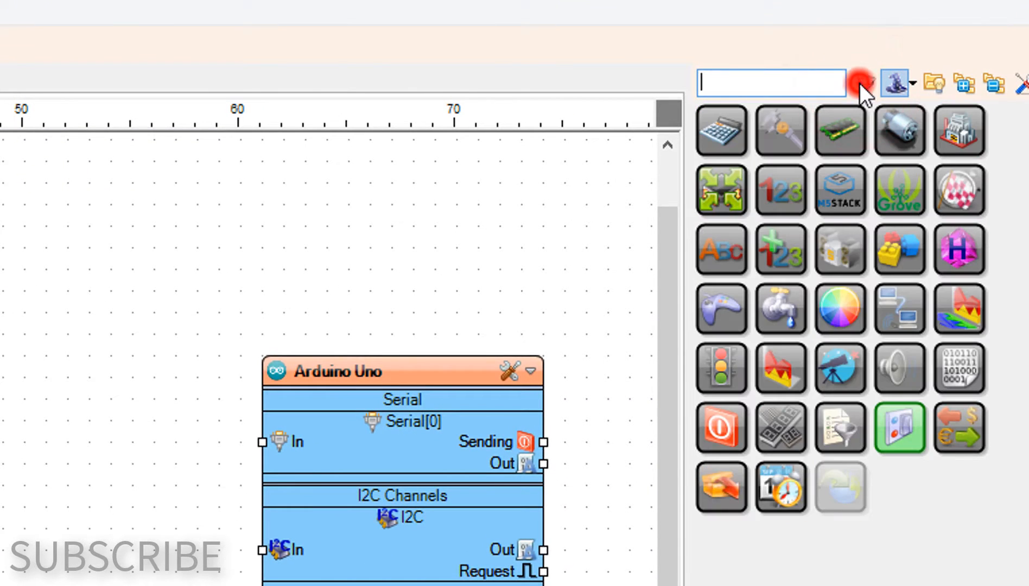
Filter for 'speed and direction to speed' and place the converter on the canvas
text(s)
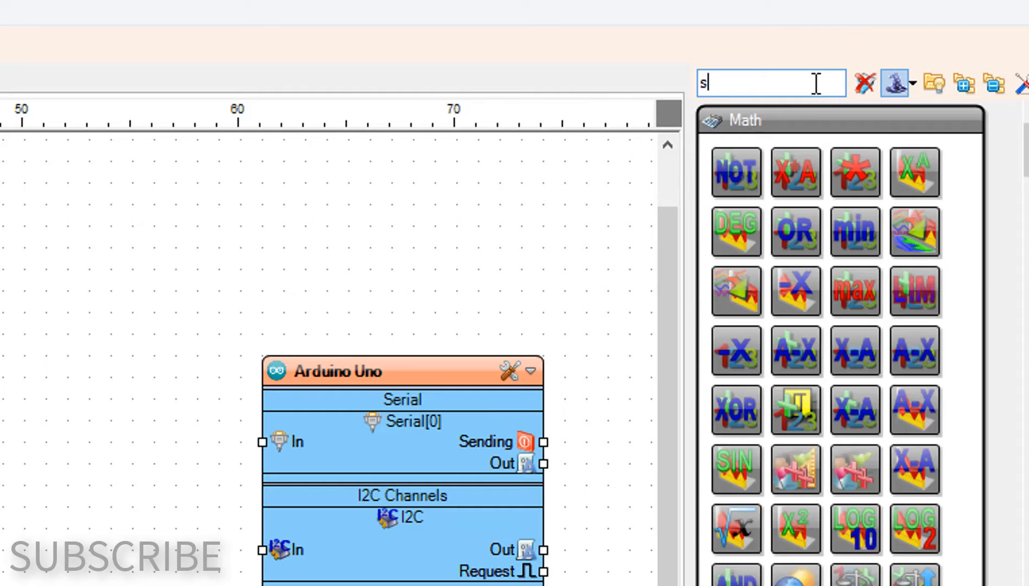
text(peed a)
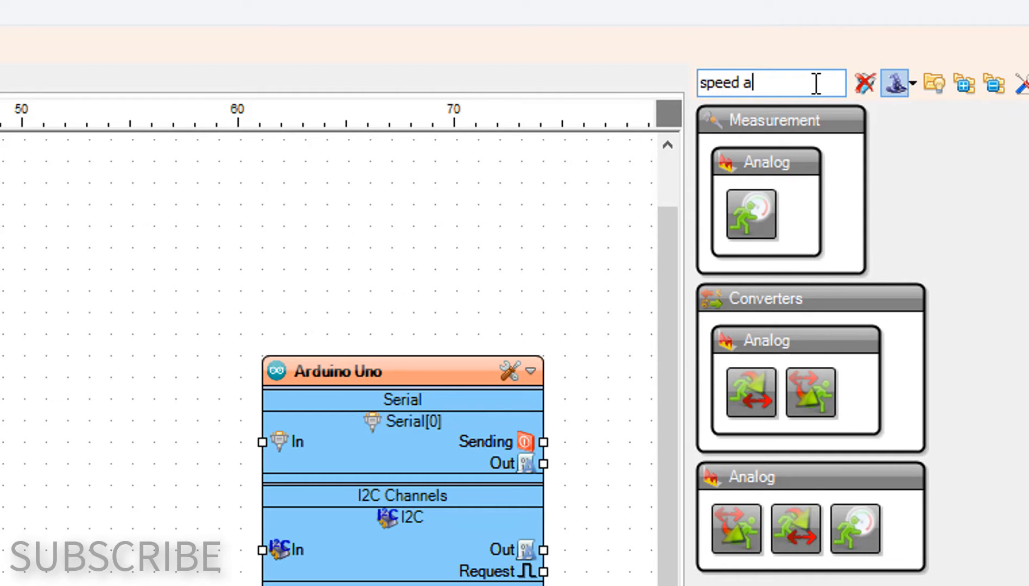
text(nd direc)
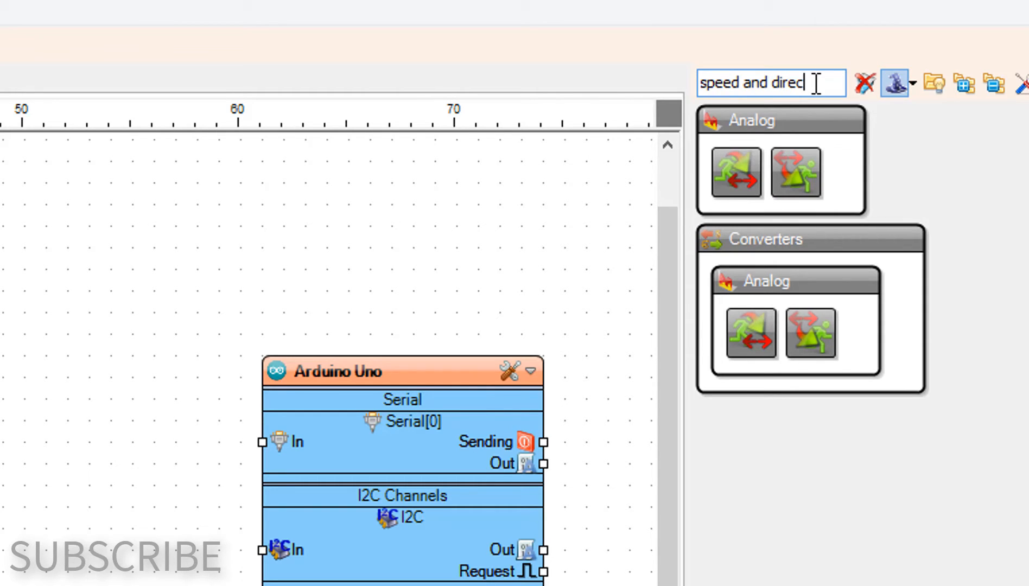
text(tion to)
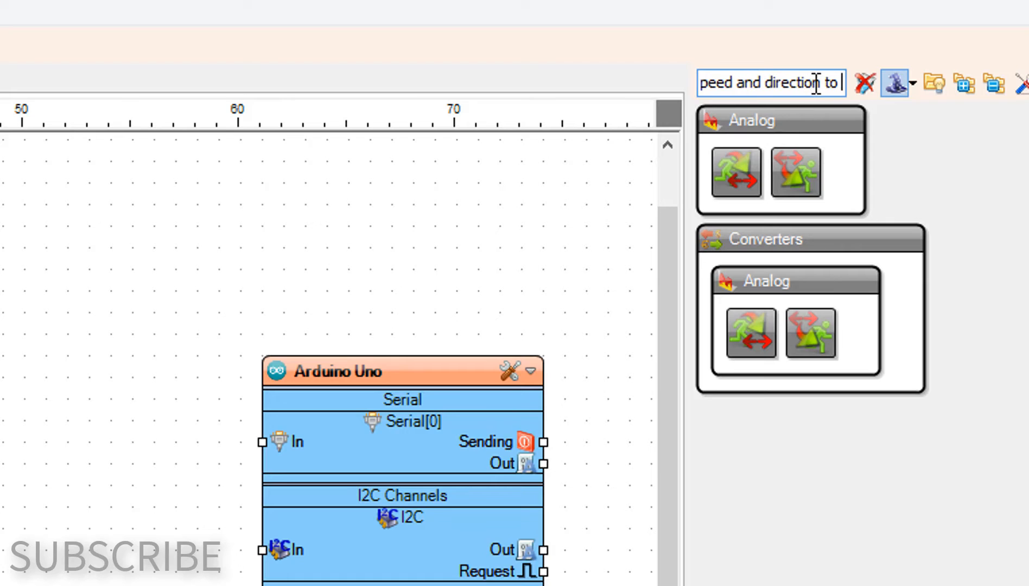
text(speed)
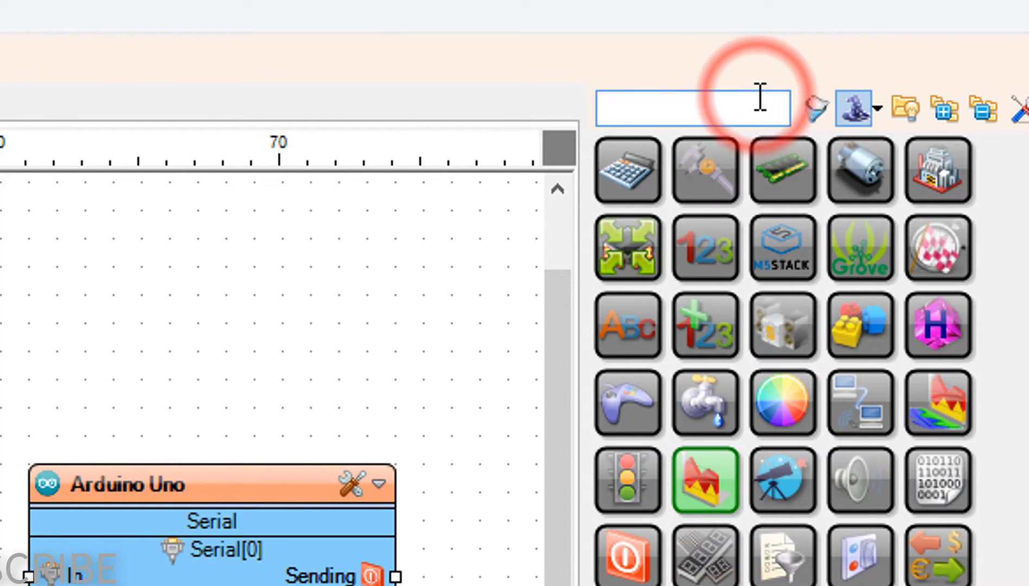
Filter for 'digital boolean' and place a Digital Value component on the canvas
text(digital bool)
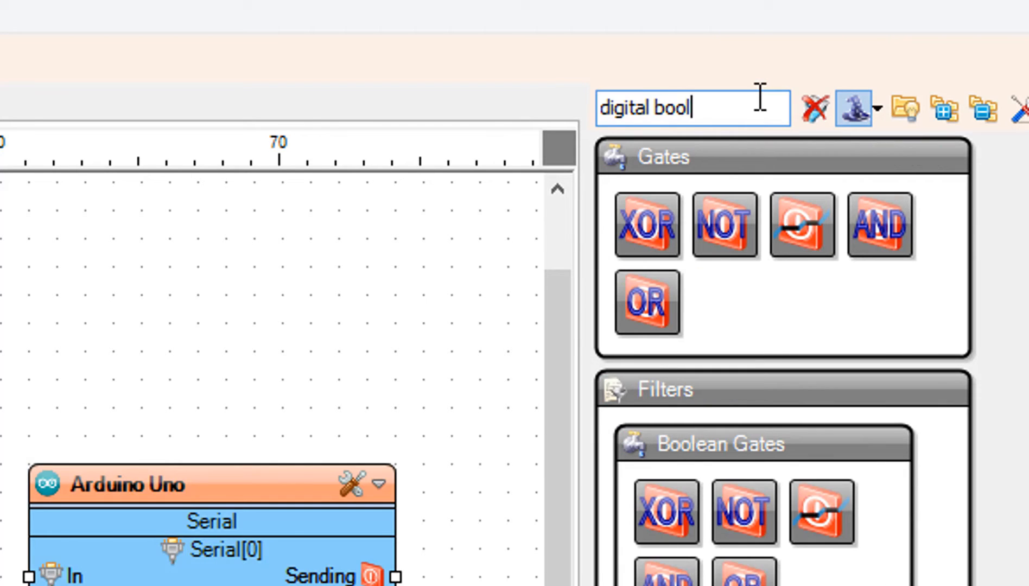
text(ean)
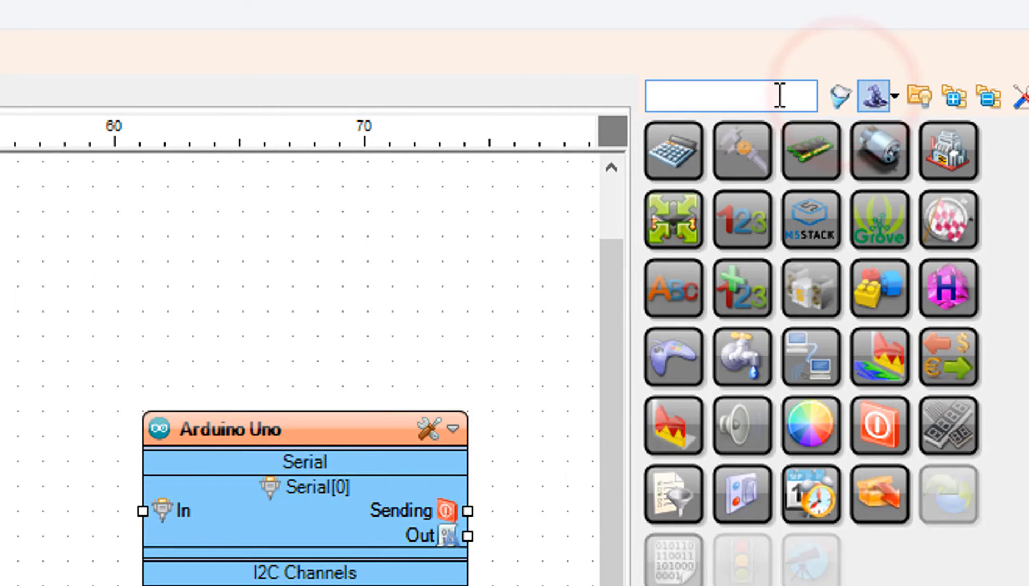
Filter for 'bts7960' and place the dual motor driver alongside the Arduino Uno
text(bts)
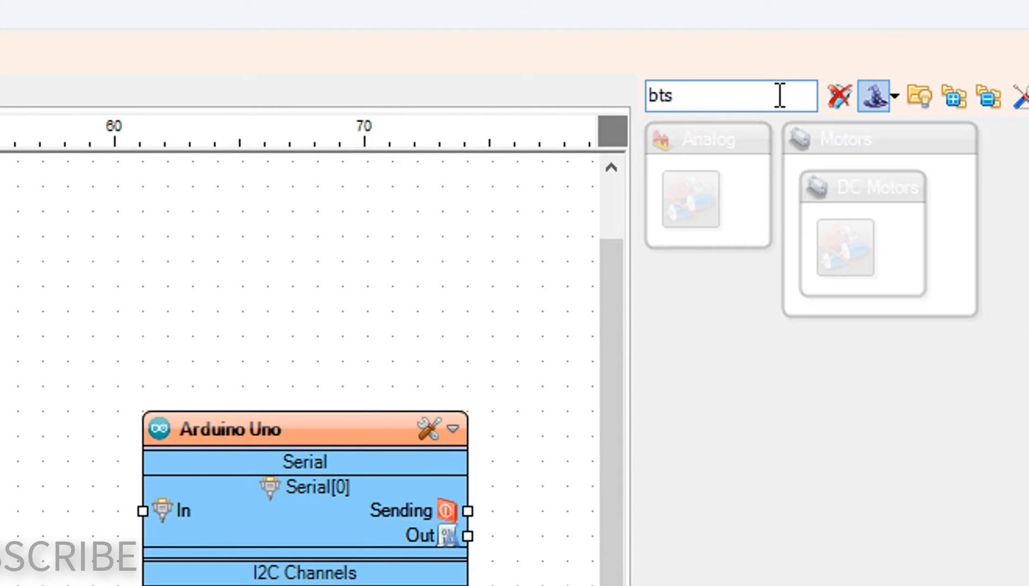
text(7960)
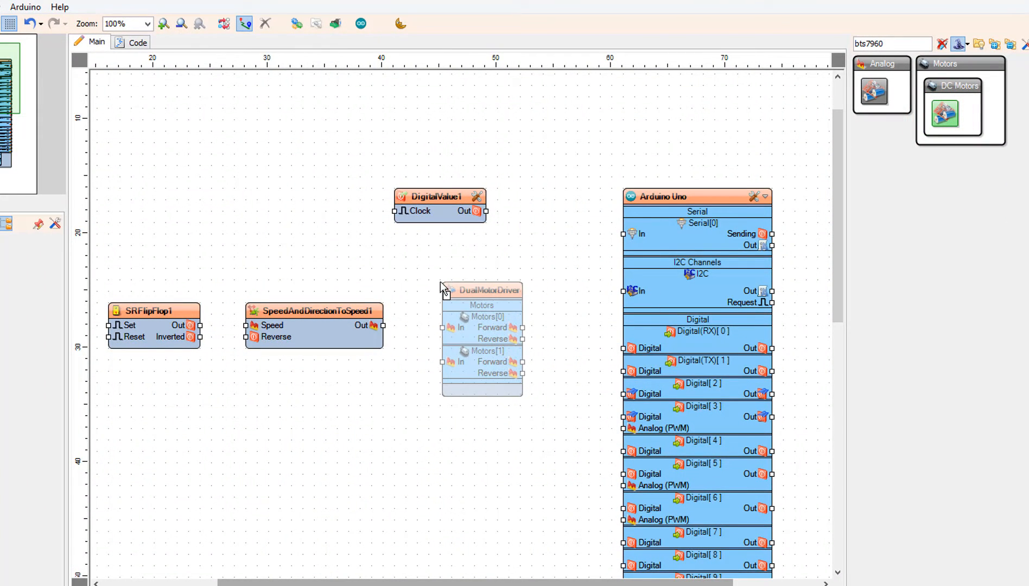
click(485, 287)
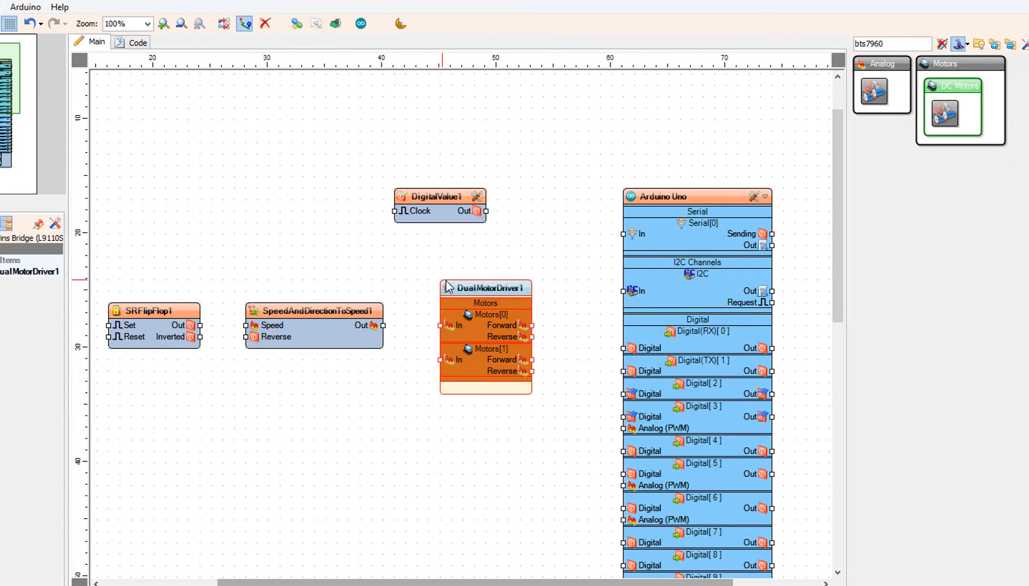
mouse_move(815, 363)
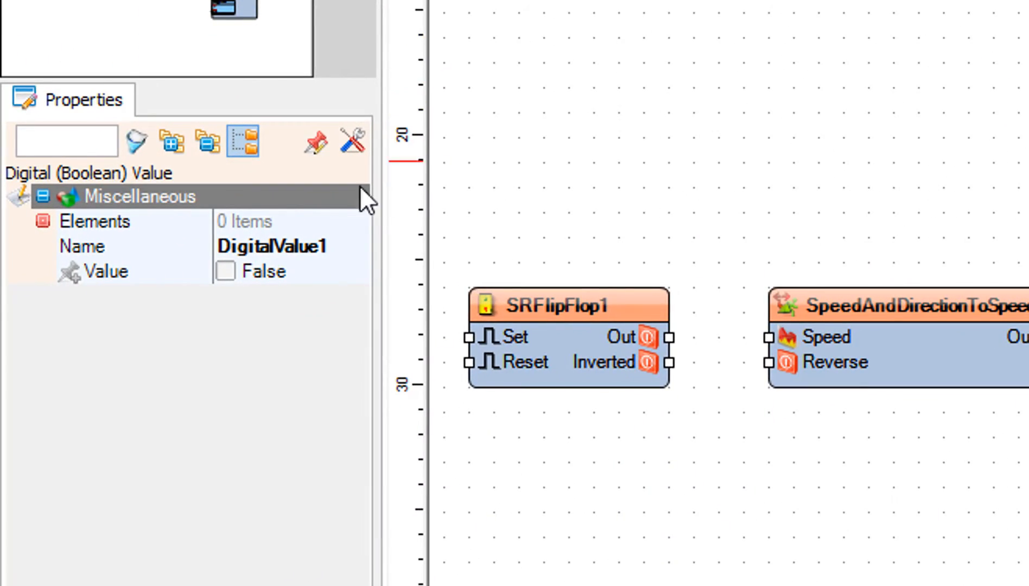
Connect pins to SRFlipFlop1 Set/Reset and its Out to SpeedAndDirectionToSpeed1 Reverse
click(227, 272)
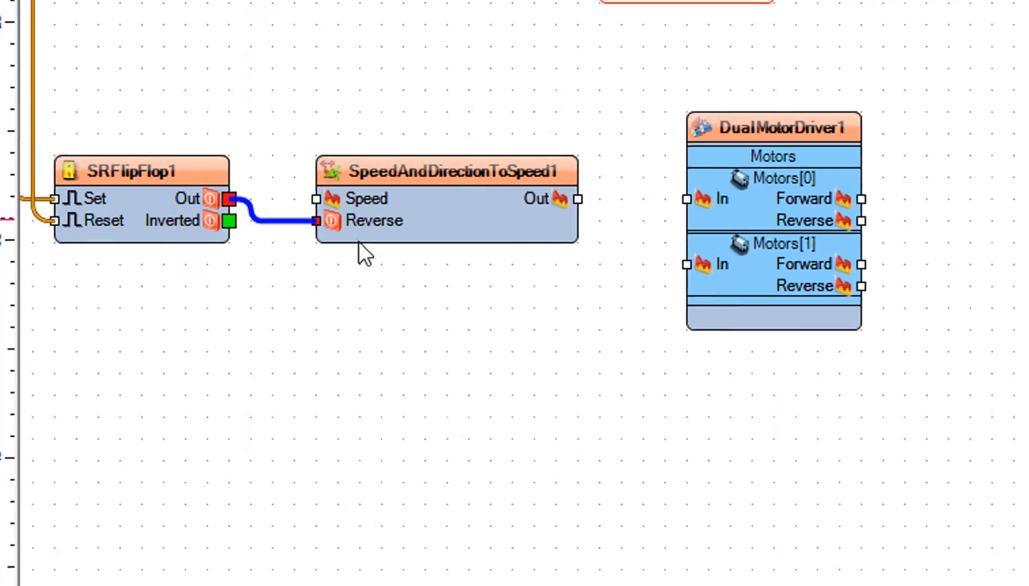
Set DigitalValue1 Value to True and wire a signal into the converter's Speed pin
scroll(down, 3)
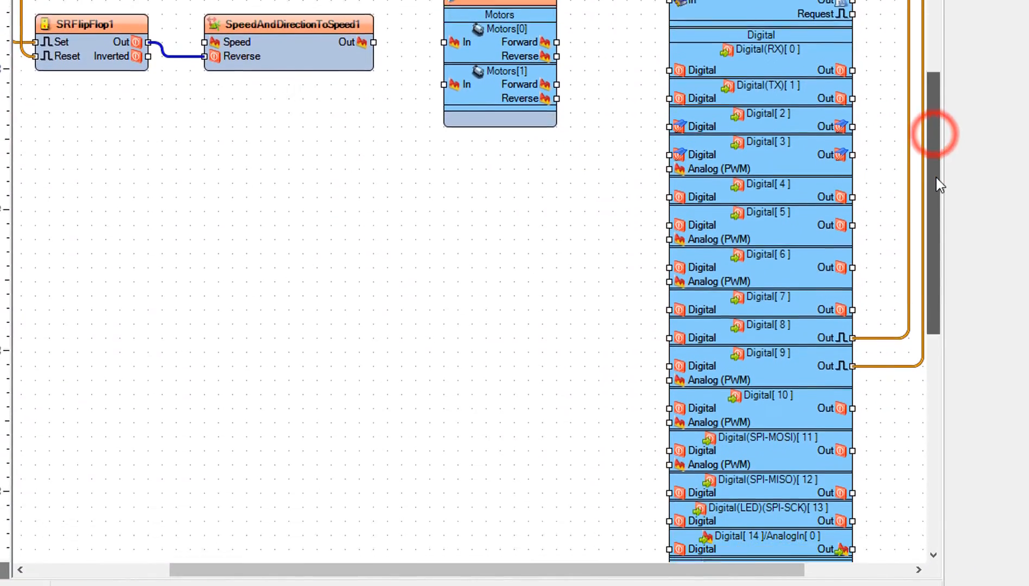
scroll(down, 3)
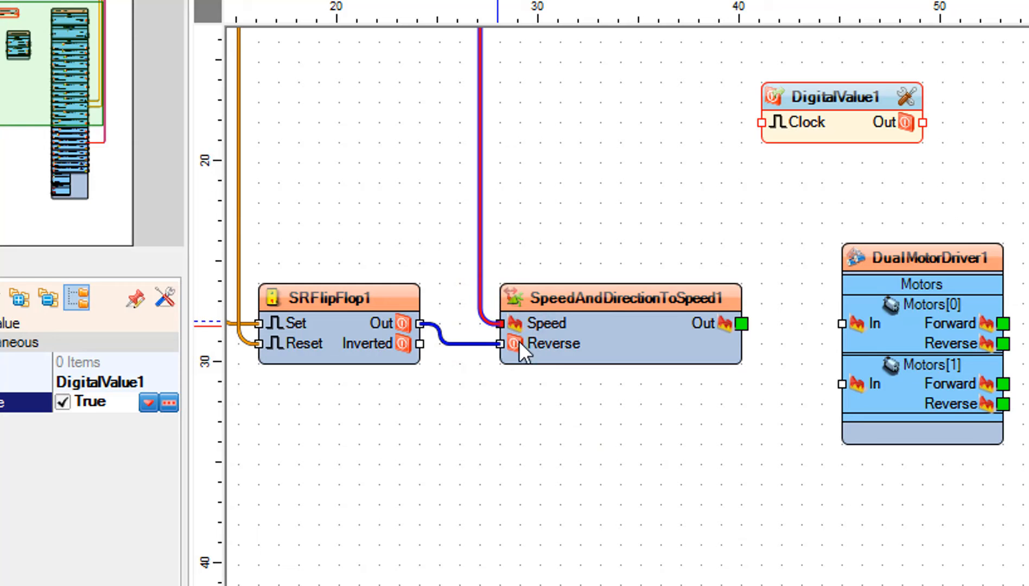
click(739, 324)
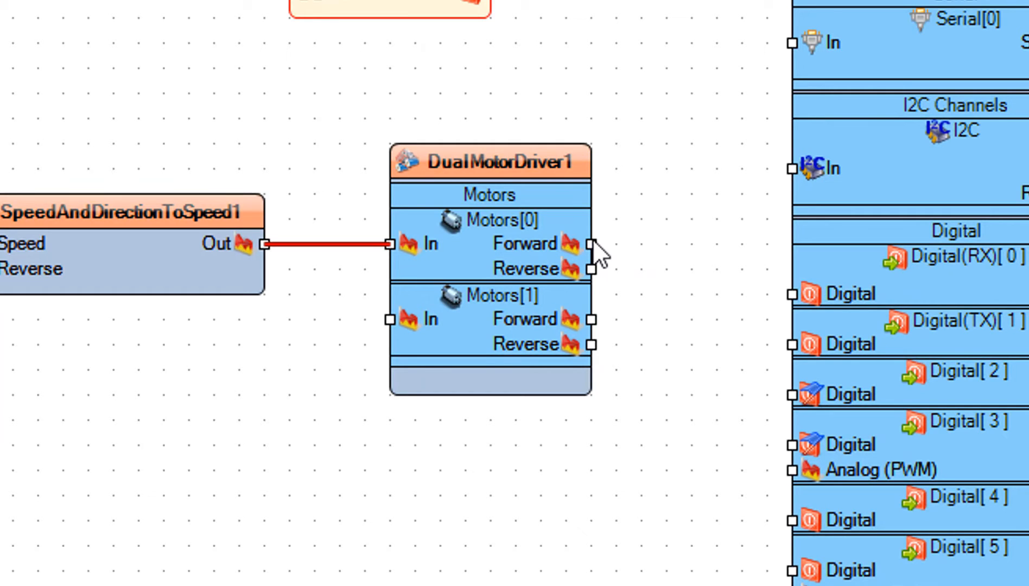
Wire motor 0 Forward to pin 5 PWM, DigitalValue1 Out to pin 4, and choose port COM13
click(589, 244)
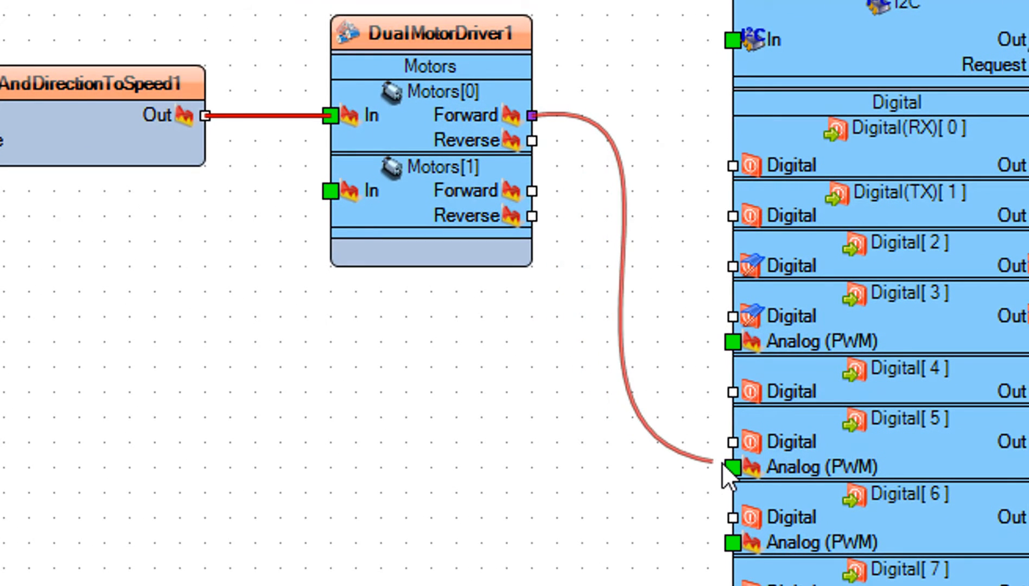
click(731, 466)
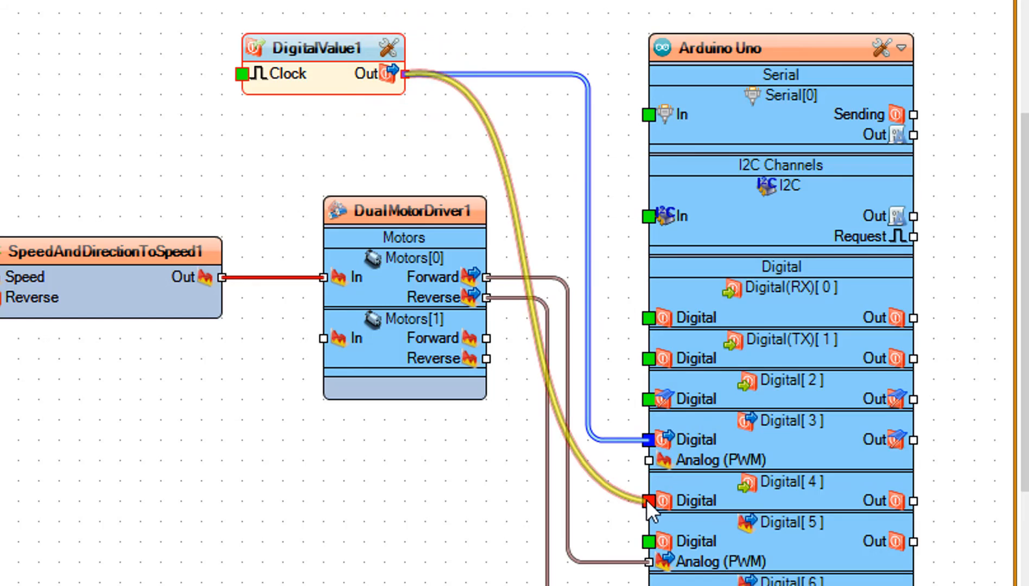
click(217, 83)
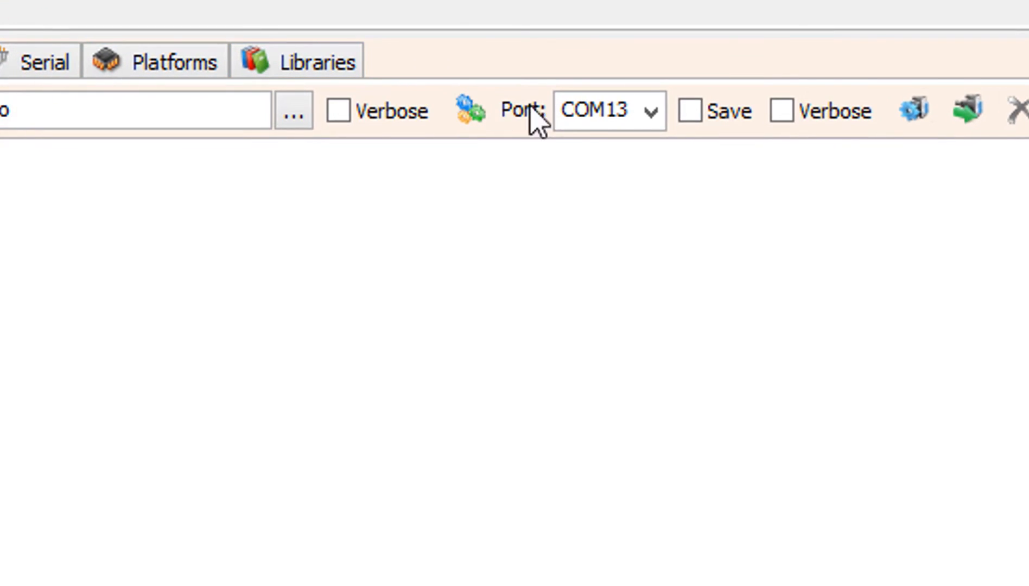
click(593, 110)
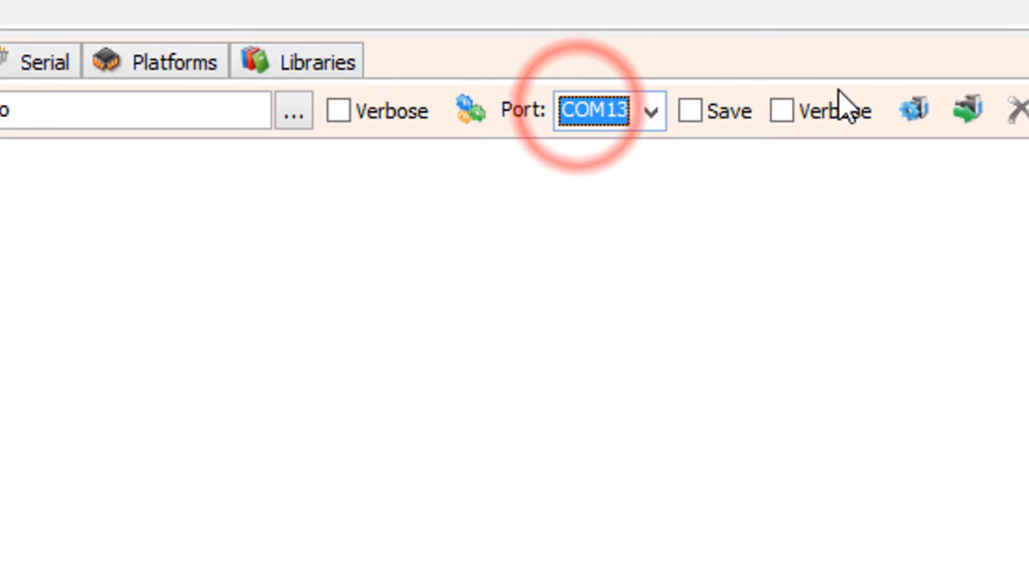